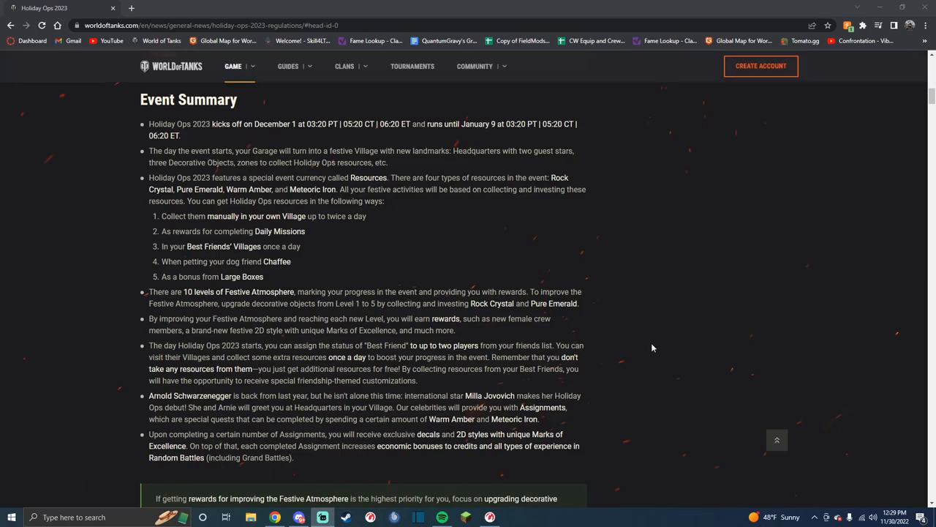
mouse_move(382, 123)
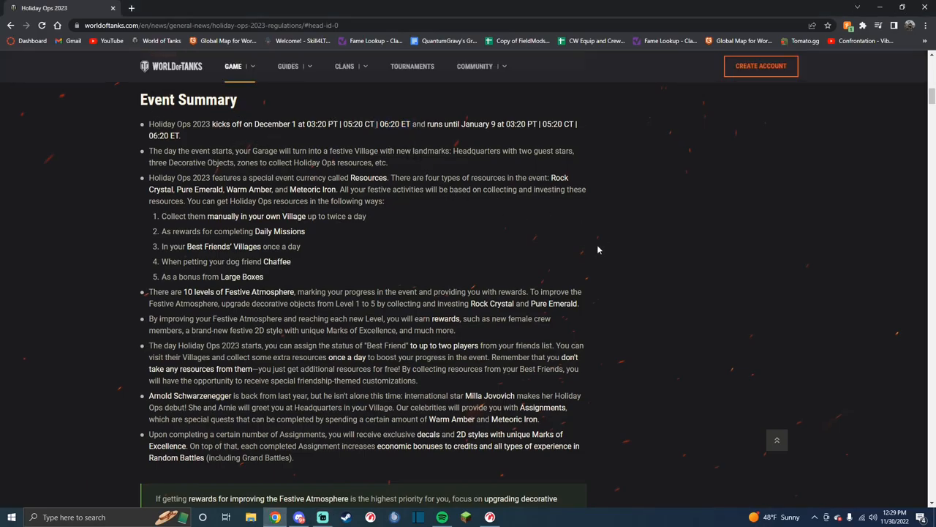
mouse_move(482, 144)
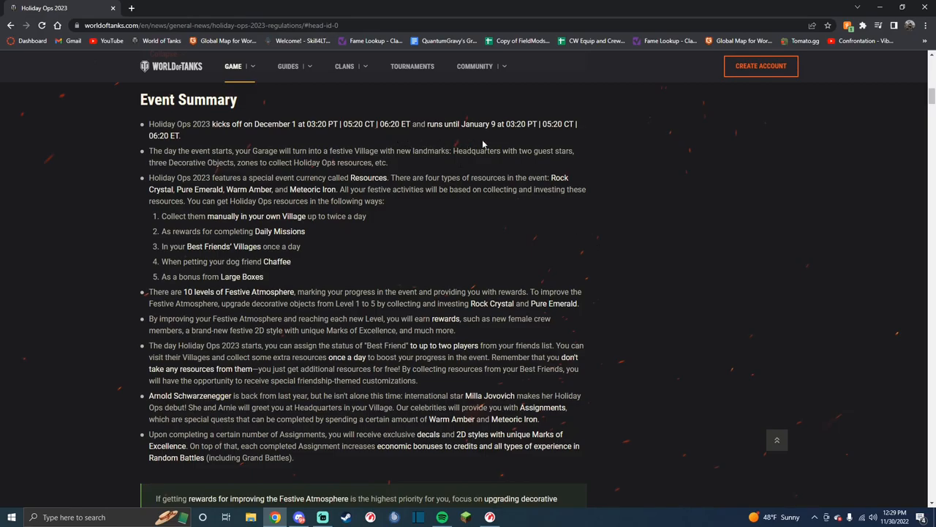
Scroll up and down through the Holiday Ops 2023 event guide article.
scroll("down", 3)
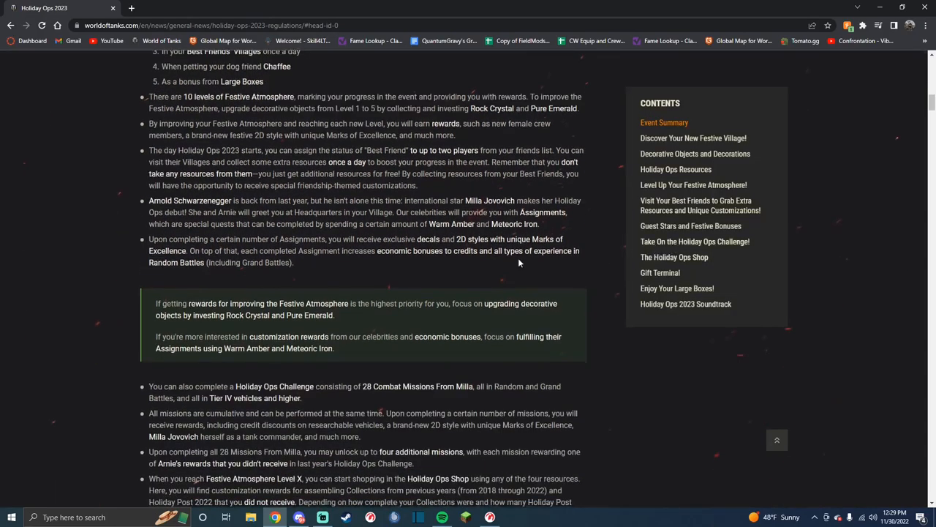
scroll("up", 3)
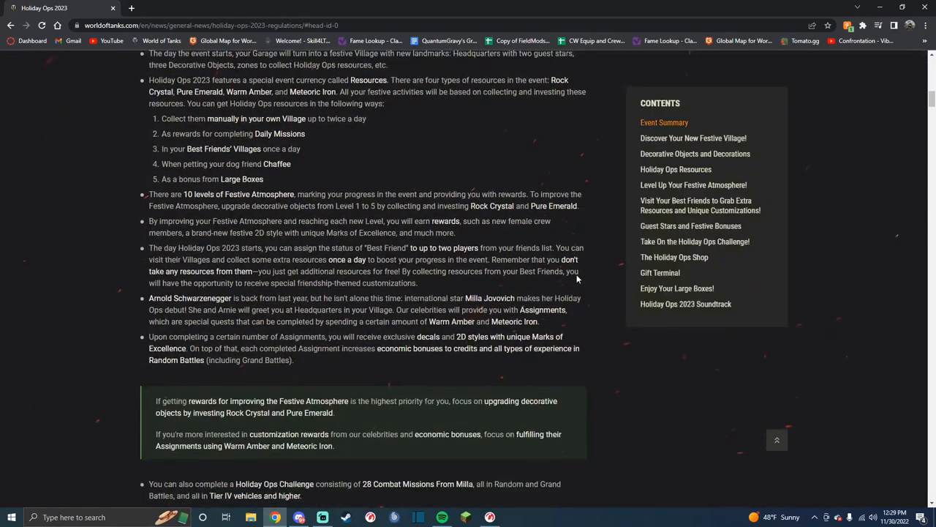
scroll("down", 3)
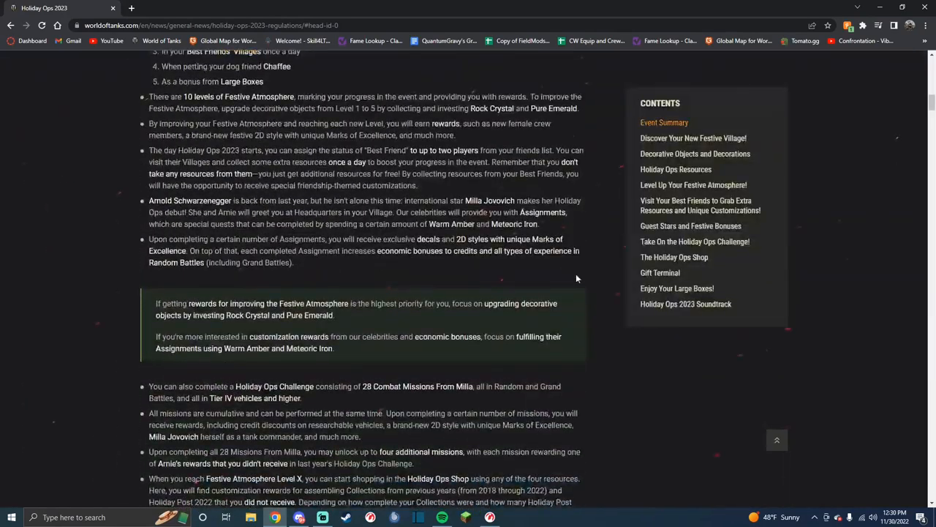
scroll("down", 3)
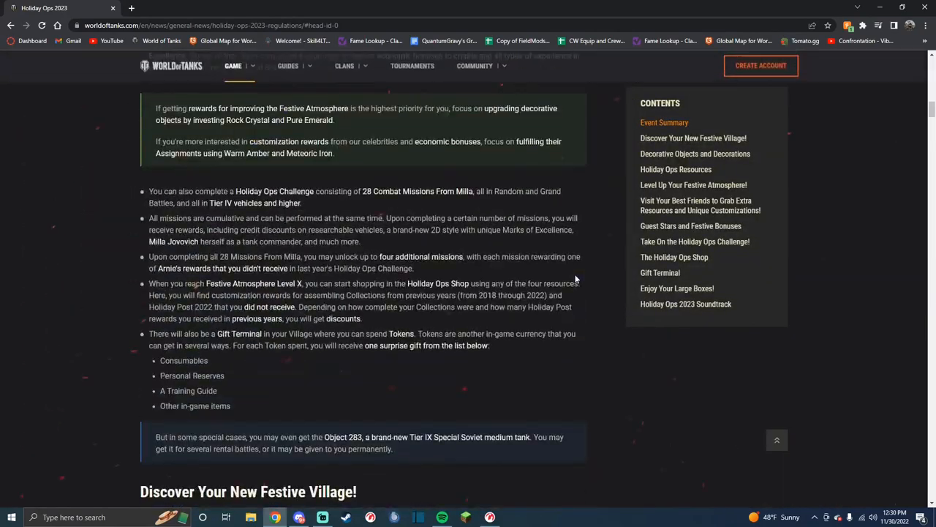
scroll("up", 3)
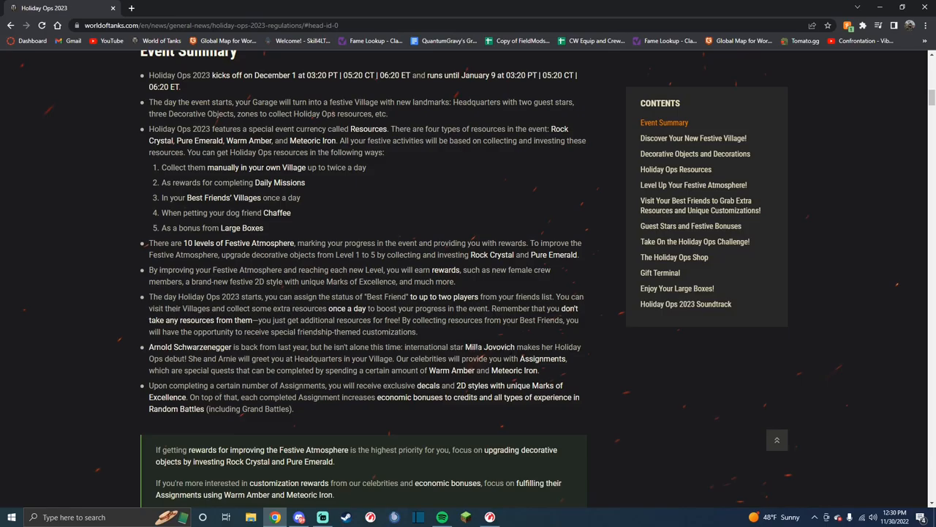
mouse_move(578, 392)
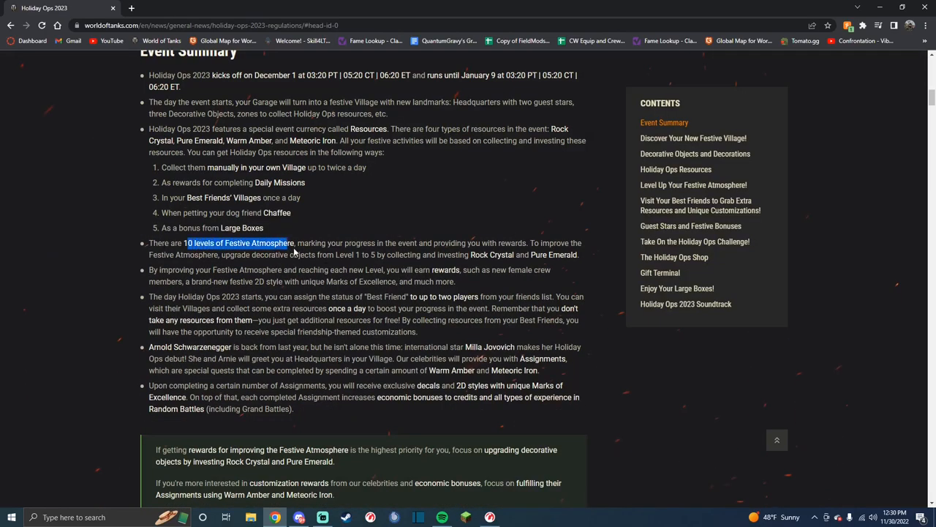
scroll("down", 3)
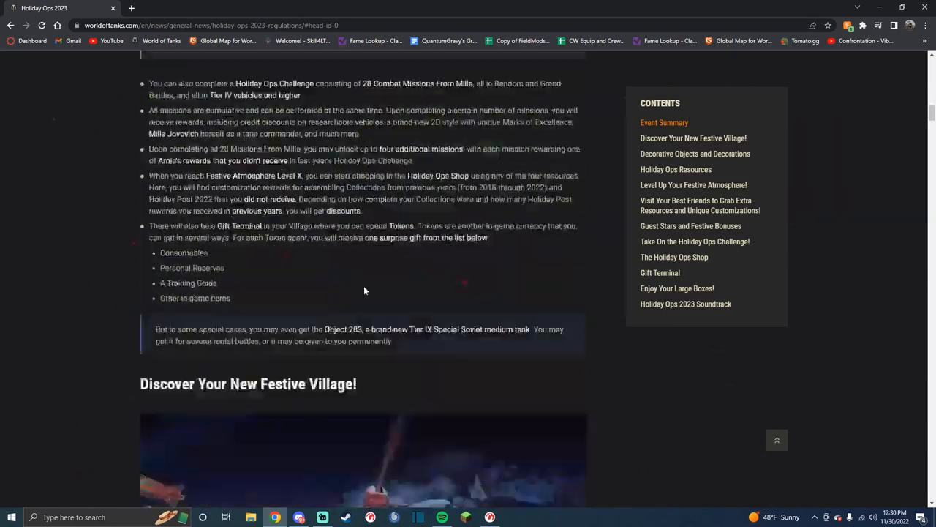
scroll("down", 3)
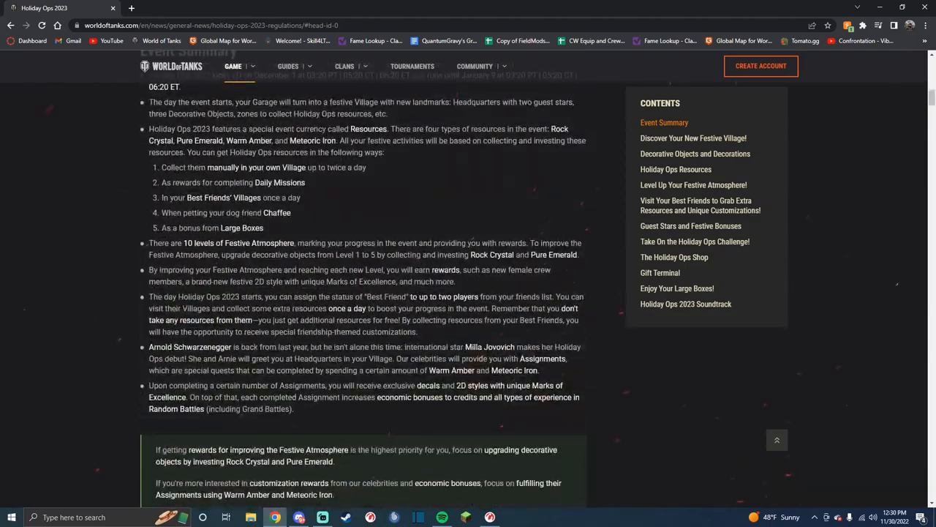
scroll("up", 3)
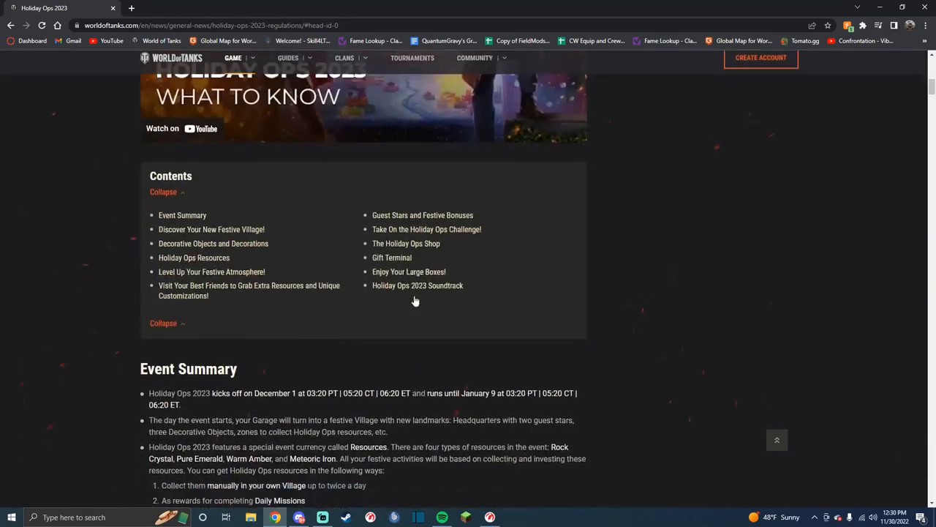
scroll("down", 3)
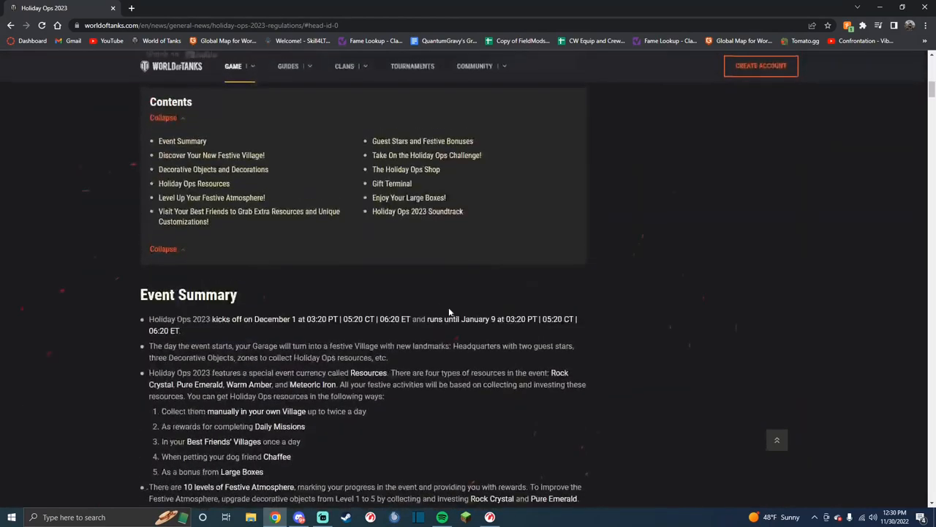
scroll("down", 3)
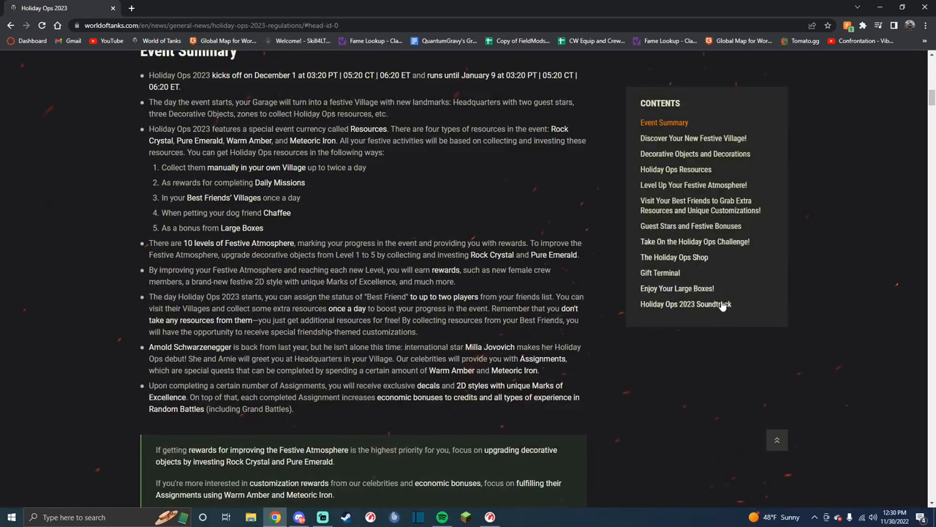
Jump to the Soundtrack section, follow Get Large Boxes, and continue past Page Not Found.
left_click(686, 304)
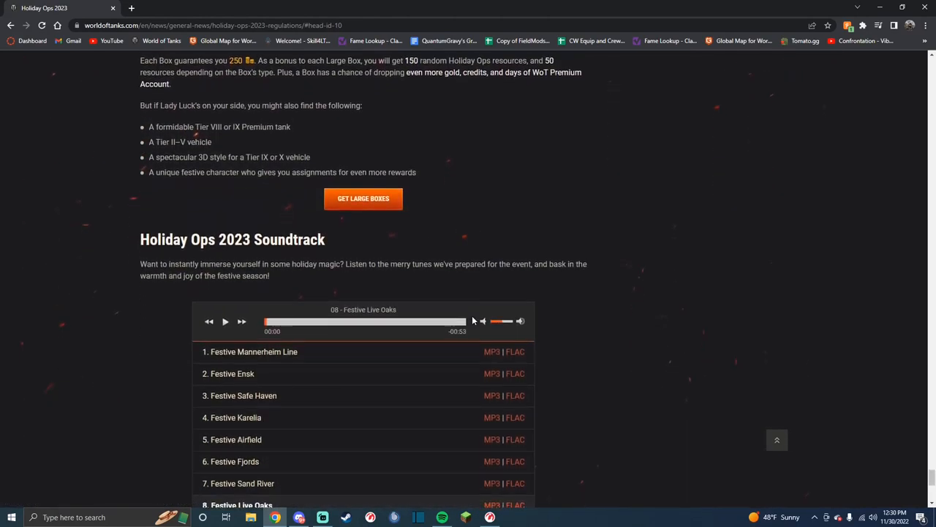
left_click(363, 198)
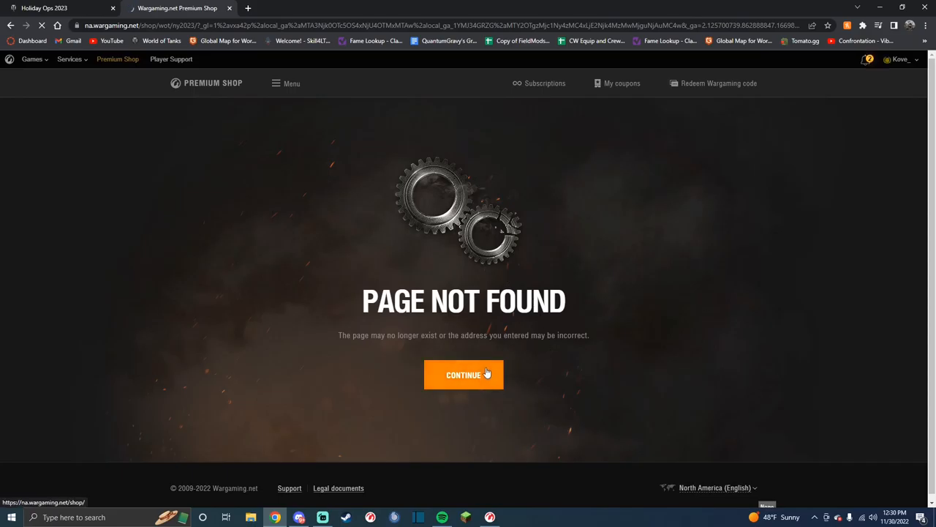
left_click(464, 374)
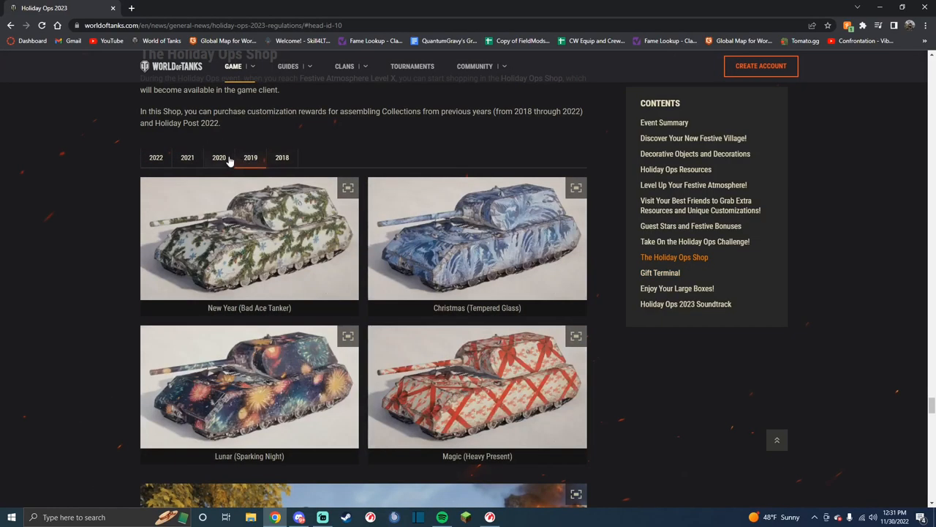
Scroll the guide to the Missions From Milla rewards and Holiday Ops Shop styles.
scroll("up", 3)
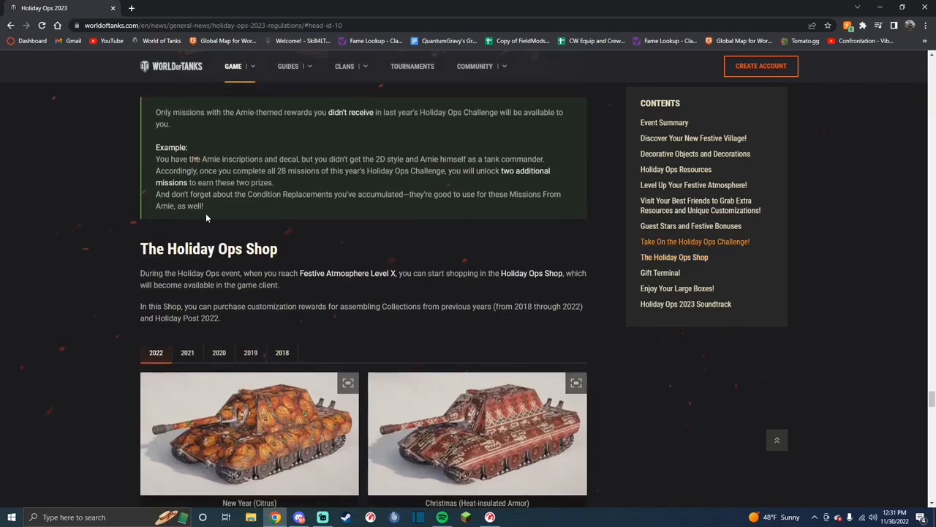
mouse_move(483, 330)
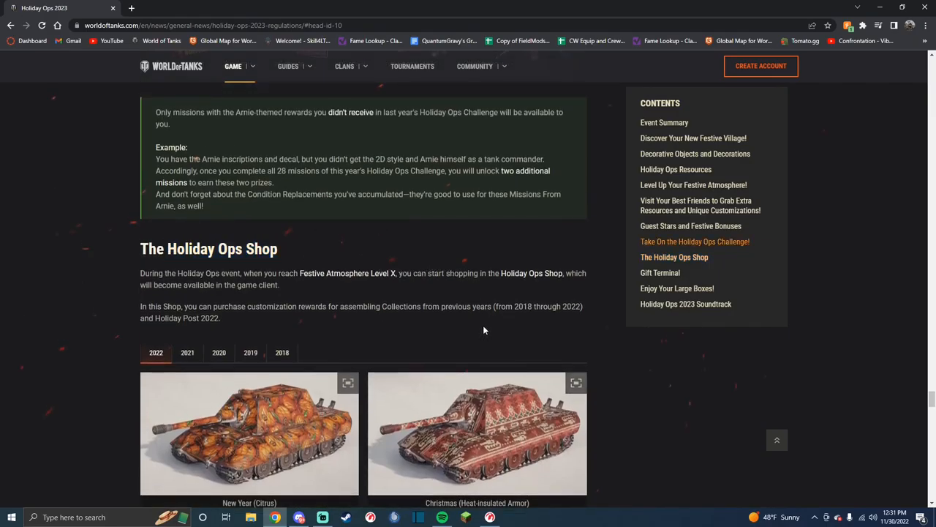
scroll("down", 3)
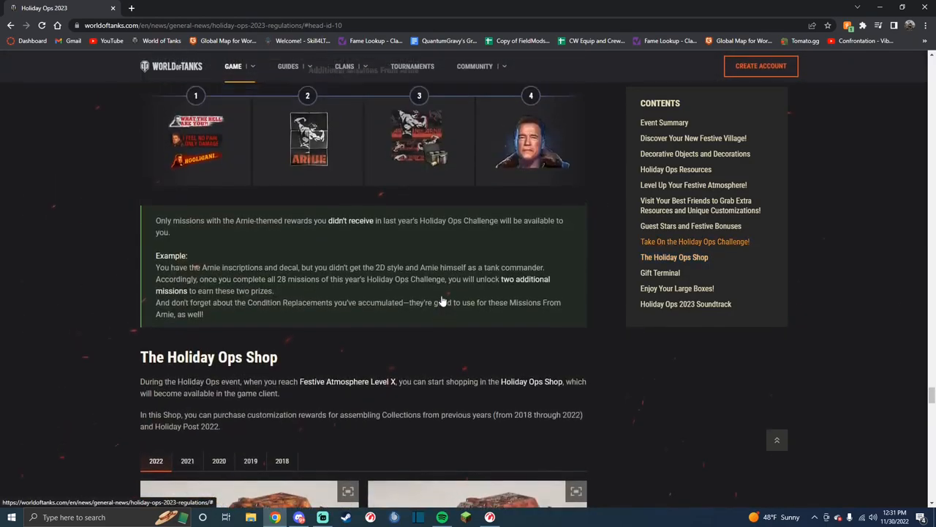
scroll("up", 3)
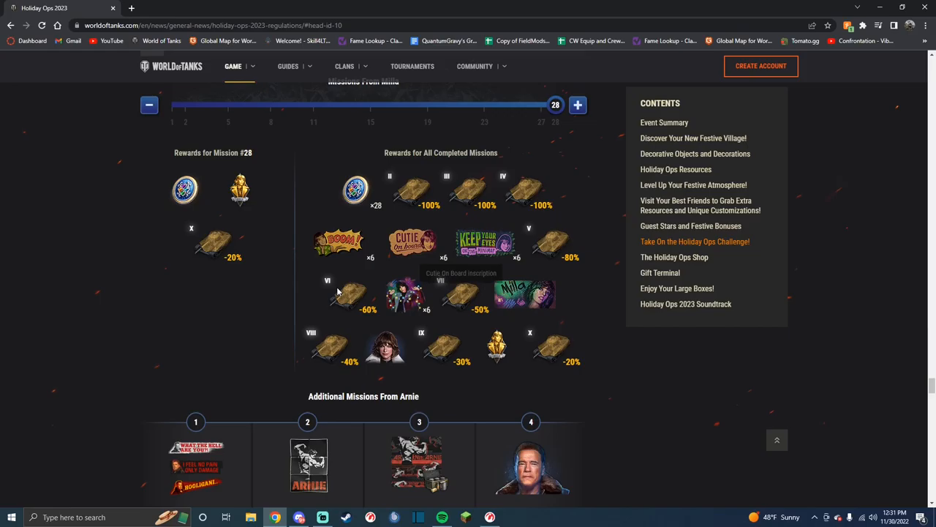
mouse_move(354, 190)
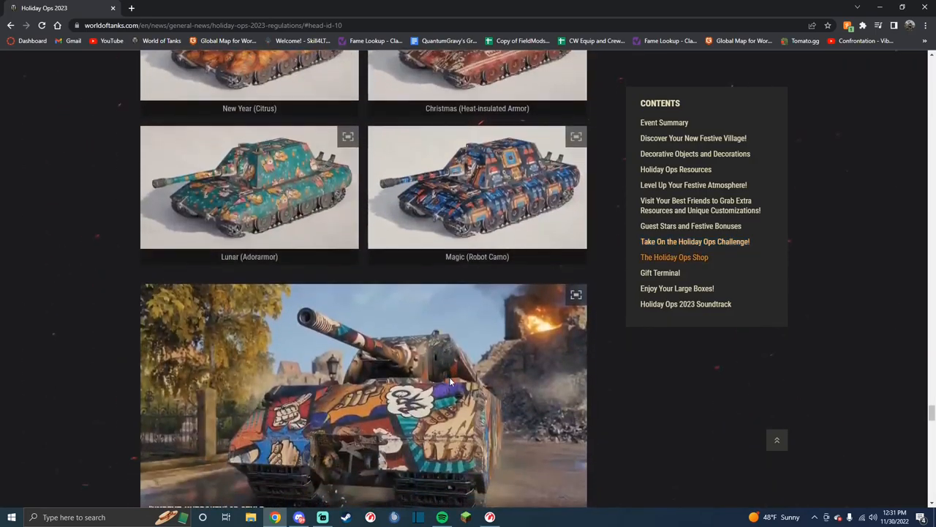
Scroll to the Gift Terminal and expand its drop rates list.
scroll("up", 3)
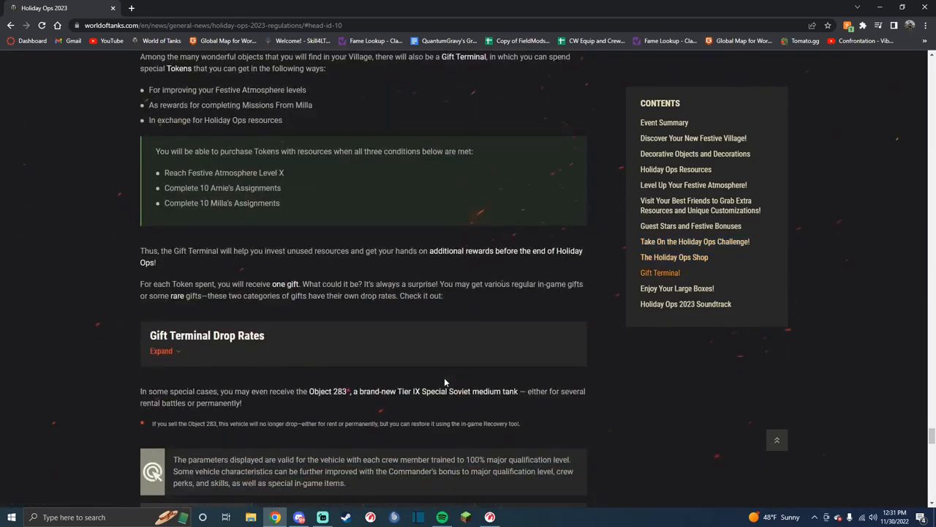
scroll("up", 3)
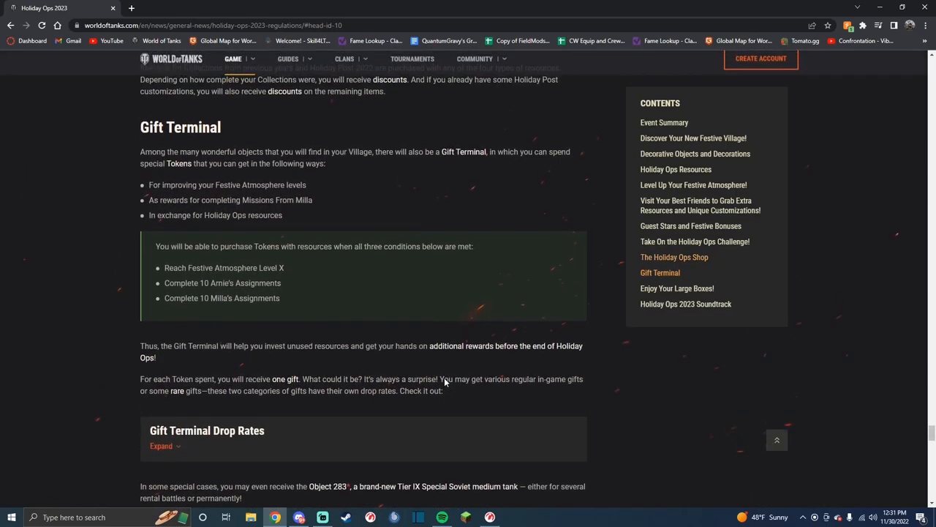
scroll("down", 3)
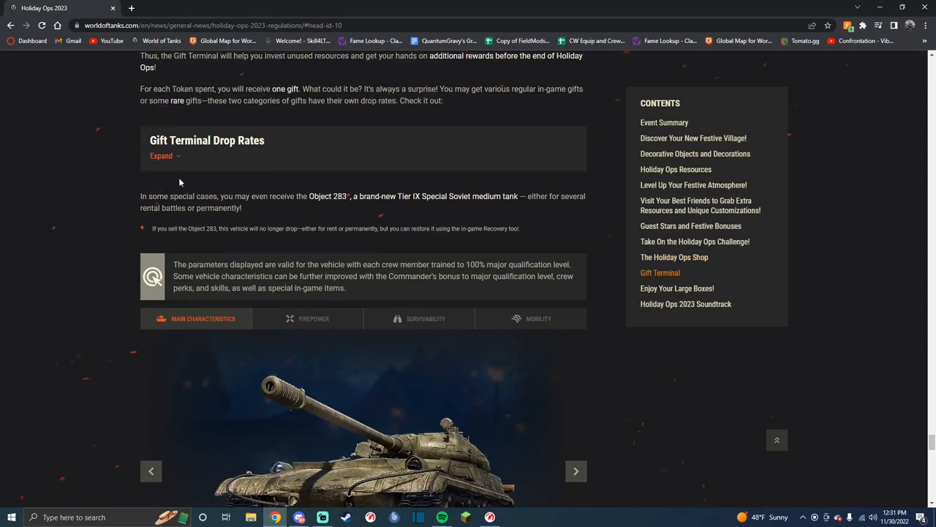
left_click(161, 155)
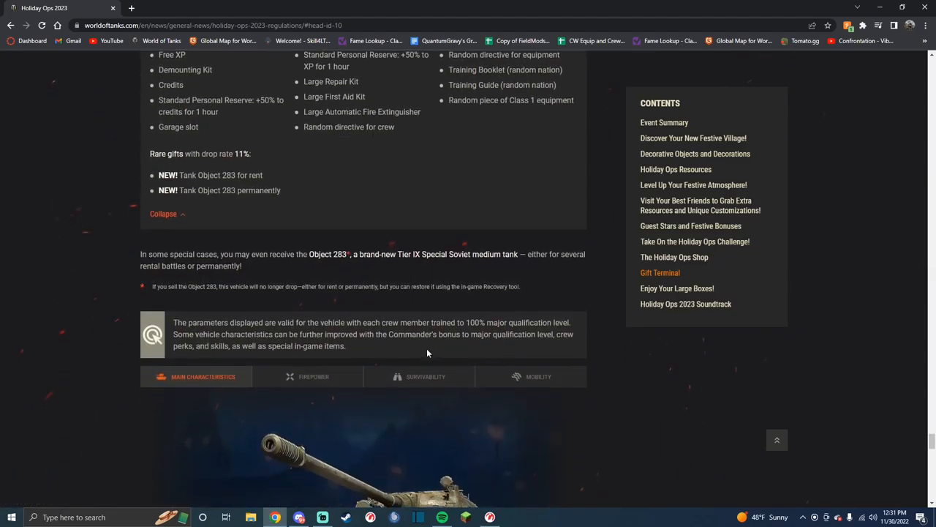
Scroll through the Object 283 stats and jump to Guest Stars and Festive Bonuses.
scroll("up", 3)
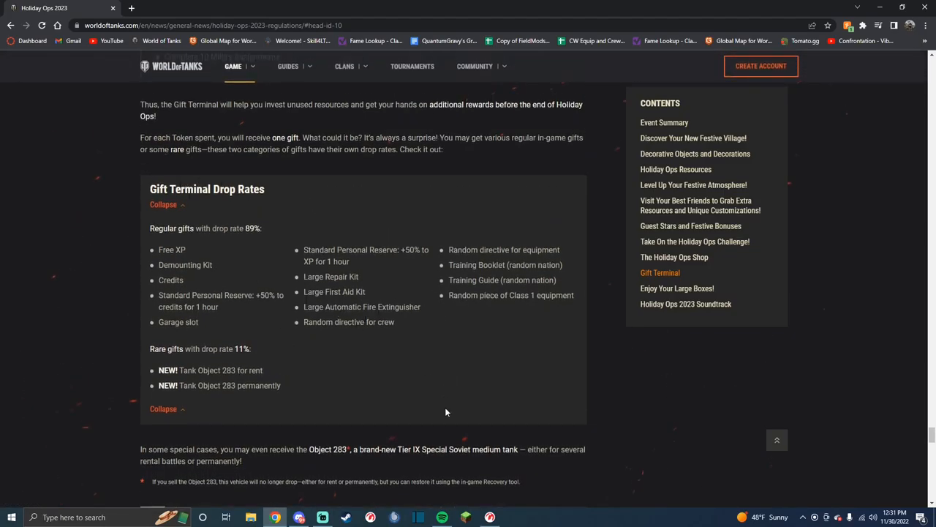
scroll("down", 3)
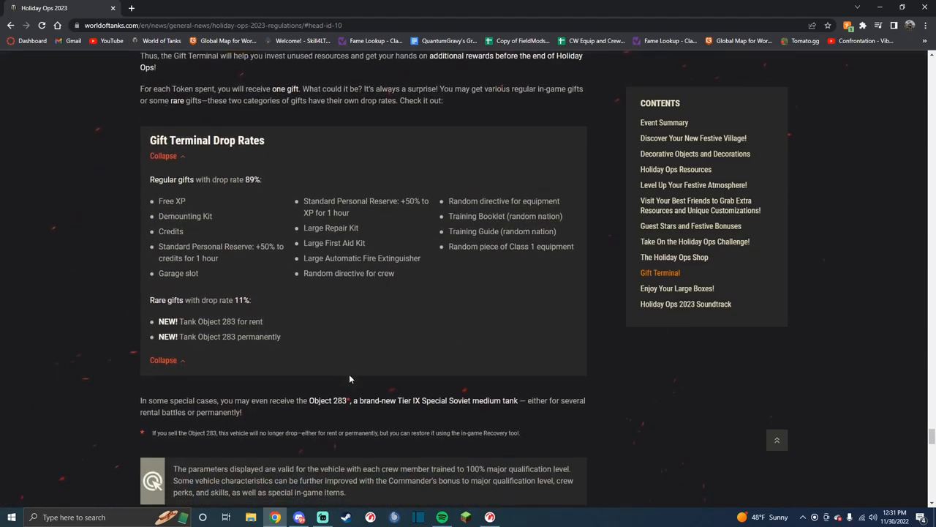
scroll("down", 3)
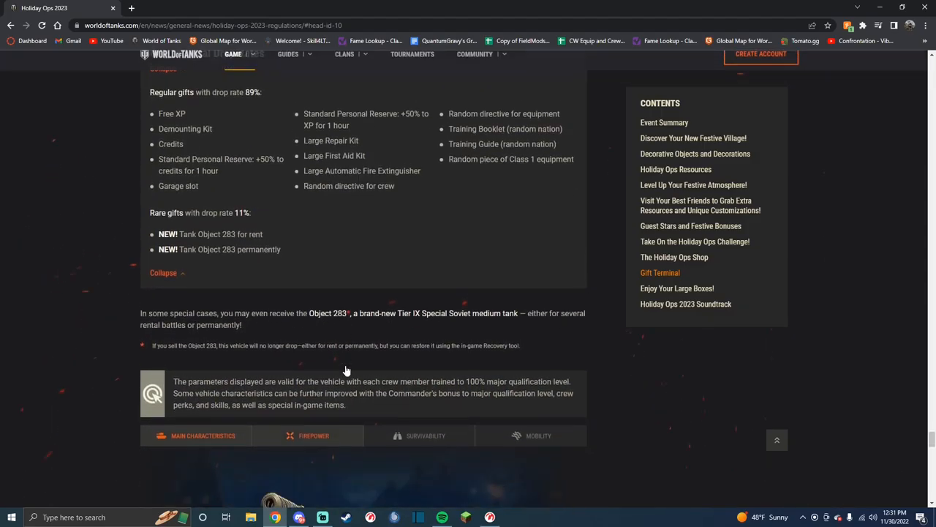
scroll("down", 3)
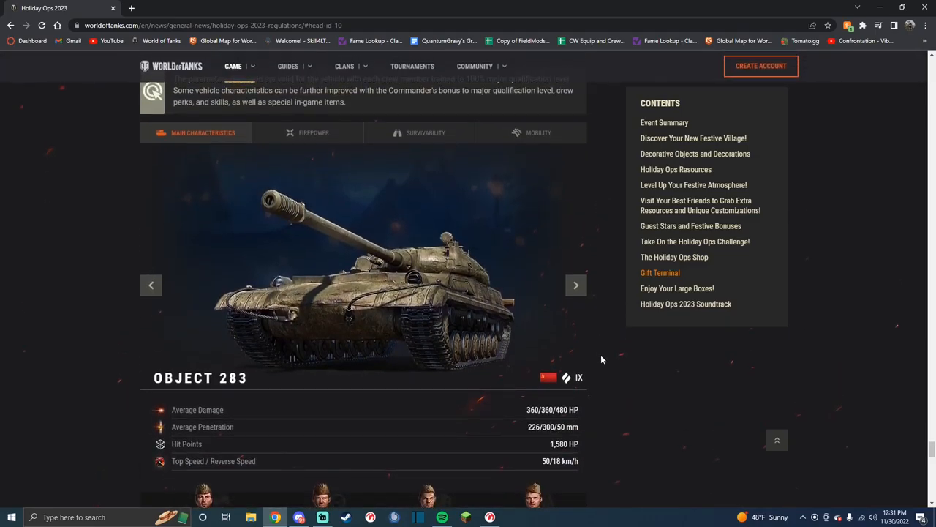
left_click(314, 133)
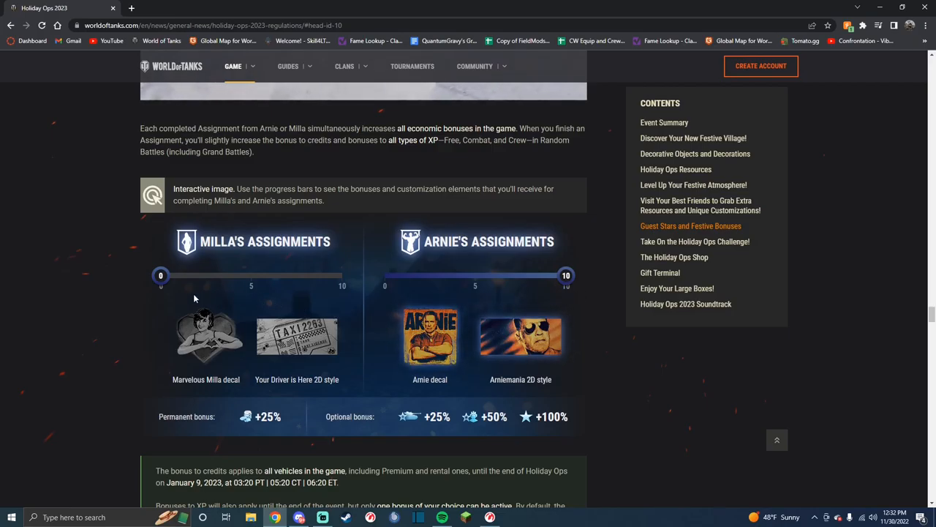
Drag Milla's assignments slider from 0 to 10, showing +50% permanent and +200% optional bonuses.
left_click_drag(161, 276, 342, 276)
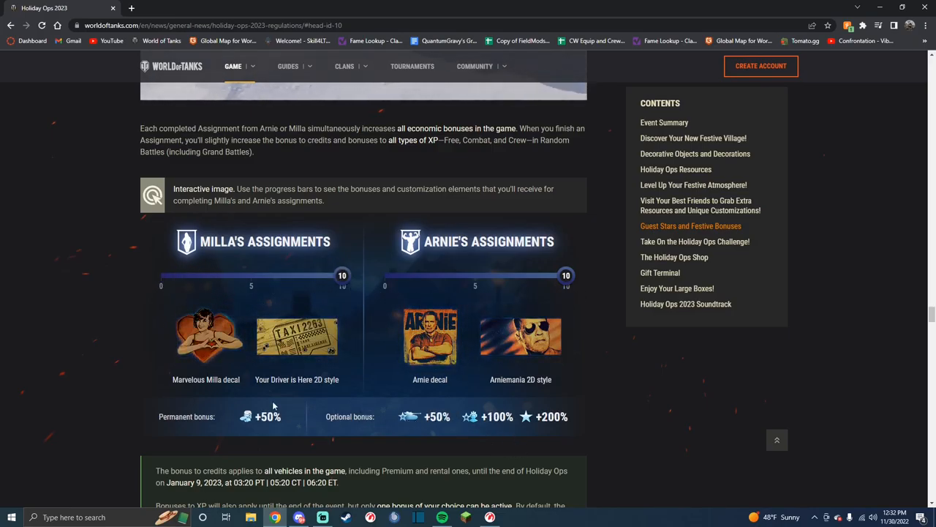
mouse_move(422, 432)
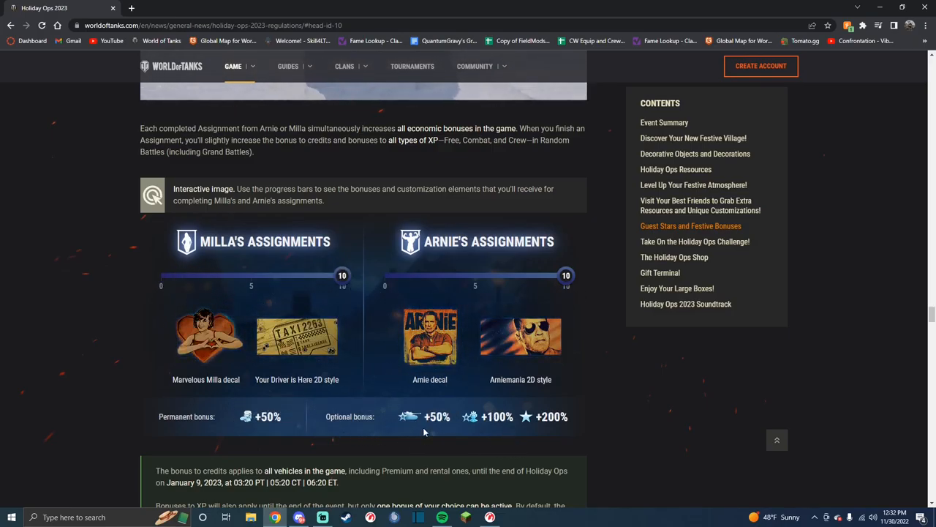
scroll("down", 3)
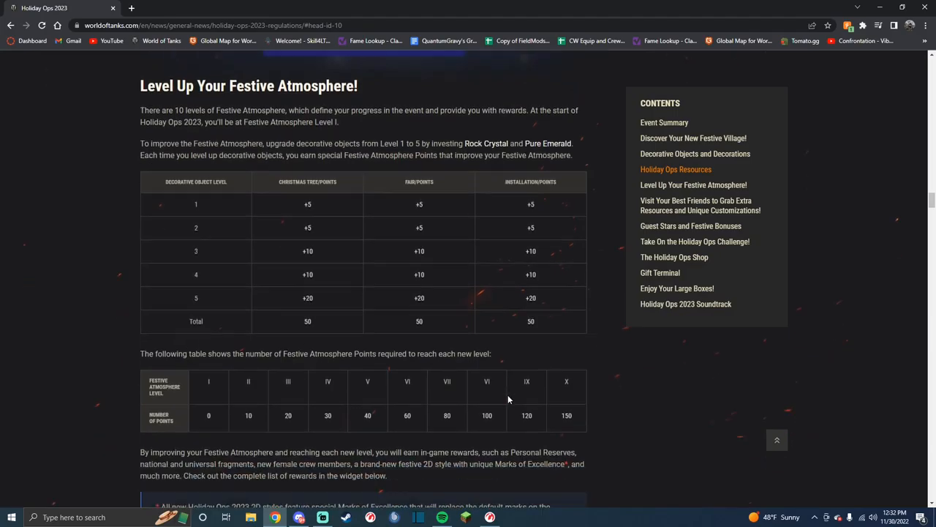
Scroll past Festive Atmosphere, dog presents and Best Friends, then back to the guide's title.
scroll("down", 3)
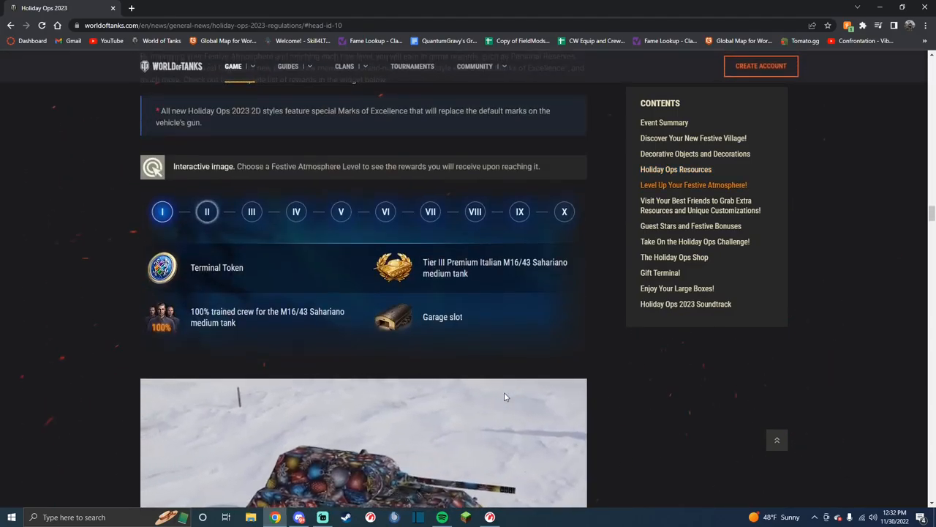
scroll("down", 3)
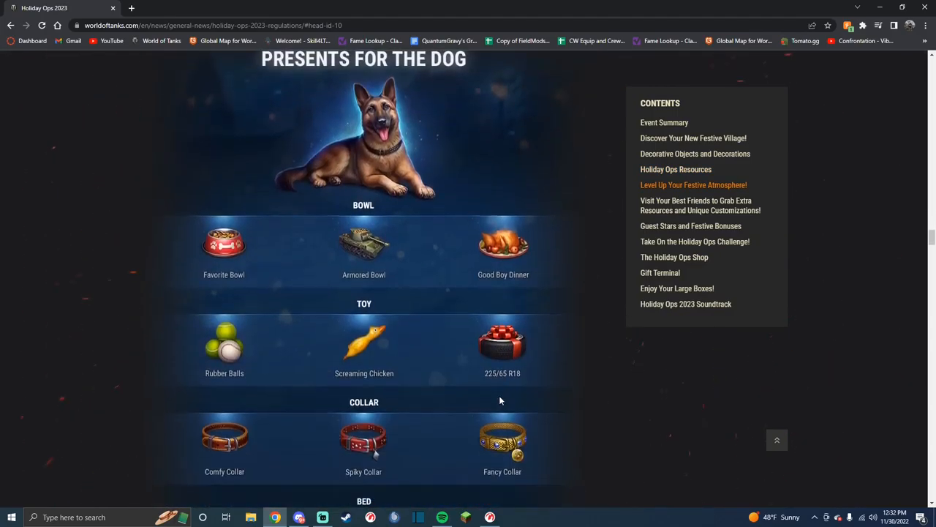
scroll("down", 3)
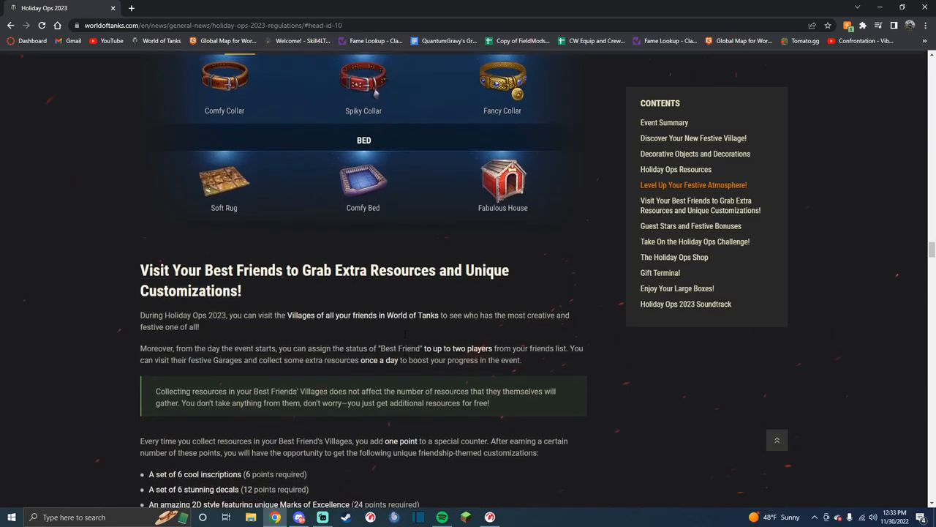
scroll("up", 3)
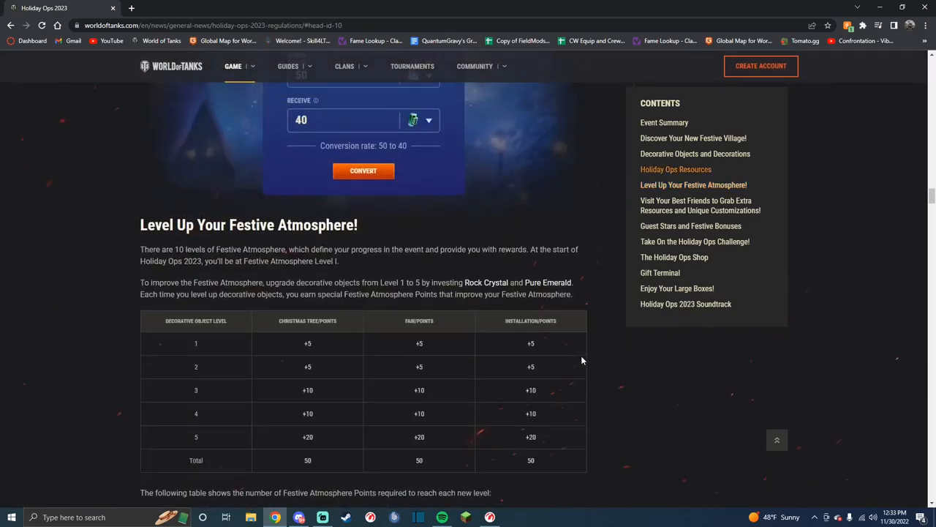
scroll("up", 3)
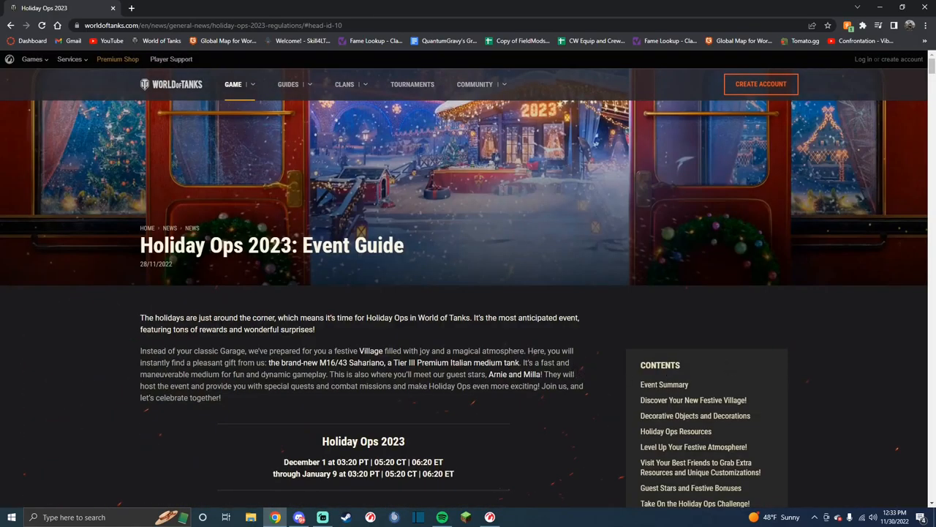